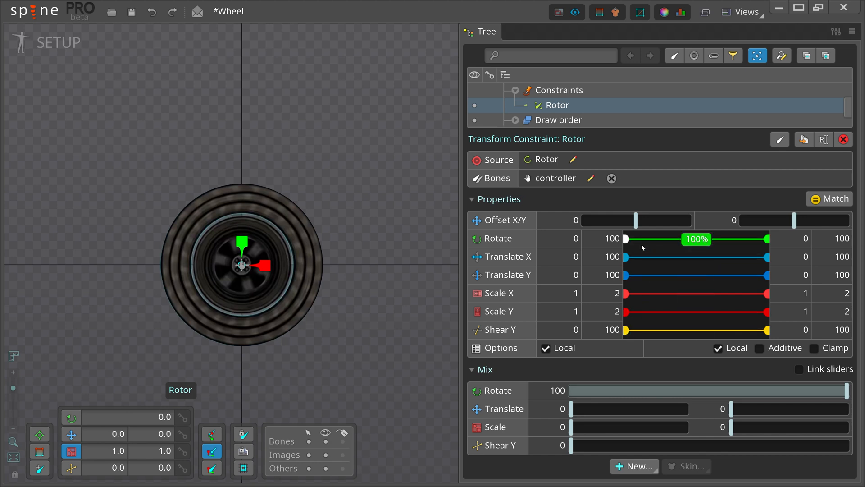
pyautogui.moveTo(723, 282)
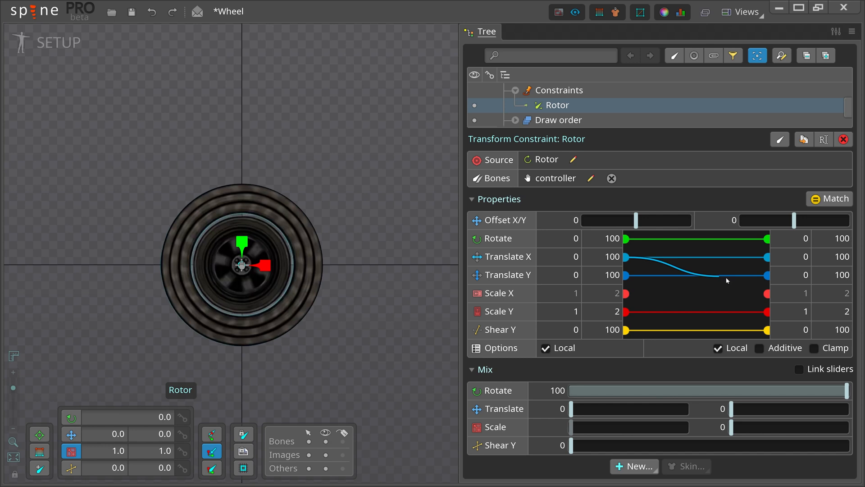
# - Inspect the Rim2 slot's Rim attachment, then return to the Rotor constraint without changing its bones
pyautogui.click(564, 155)
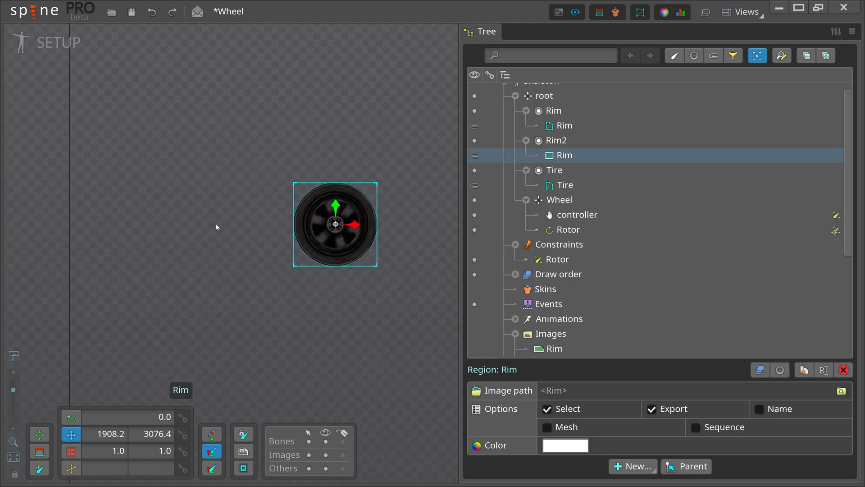
pyautogui.moveTo(344, 224)
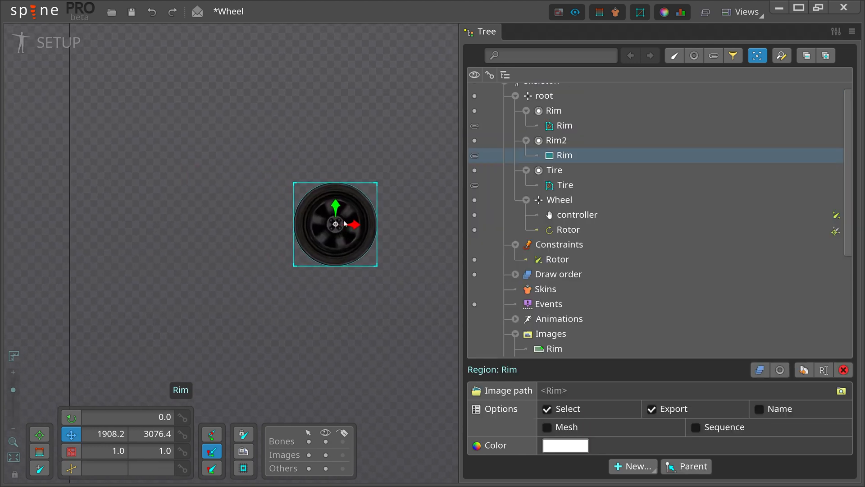
pyautogui.moveTo(345, 224)
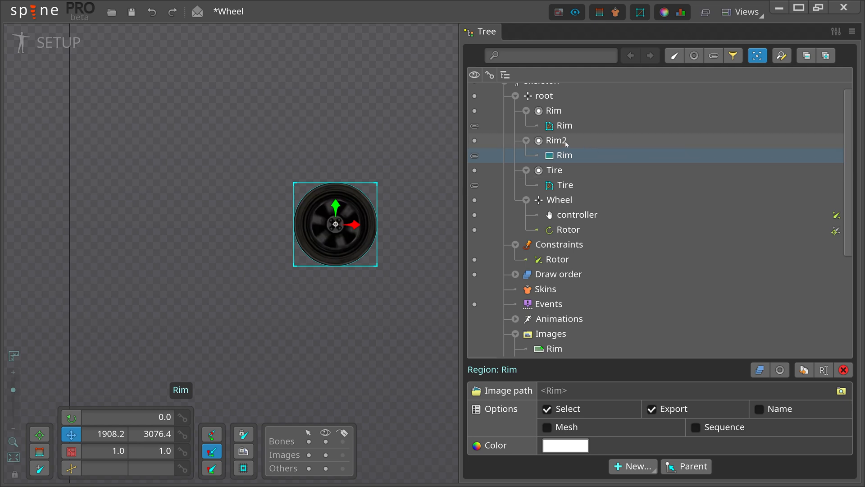
pyautogui.click(556, 259)
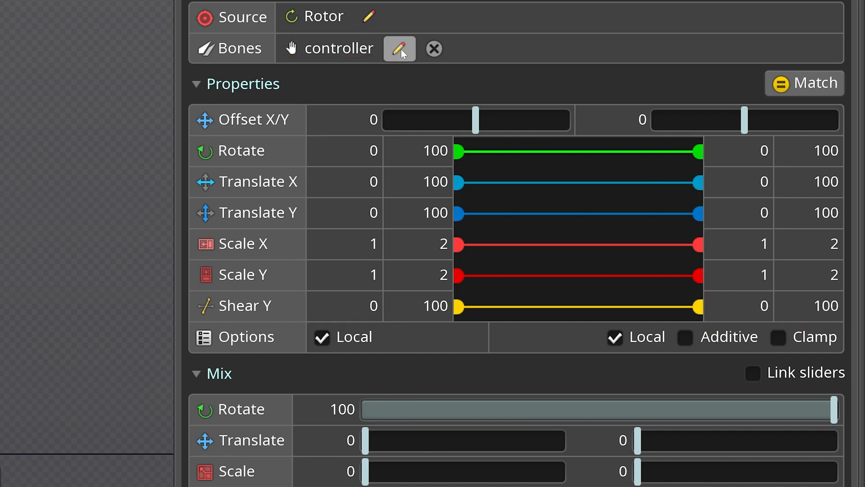
pyautogui.click(400, 48)
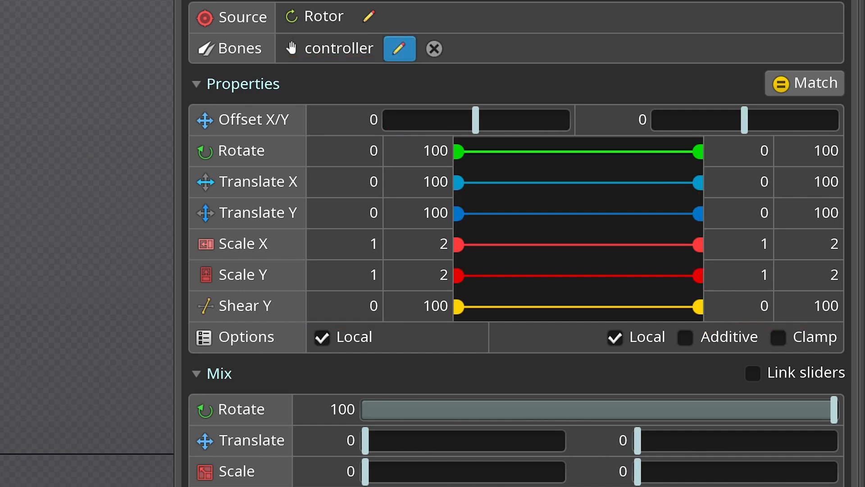
pyautogui.click(399, 49)
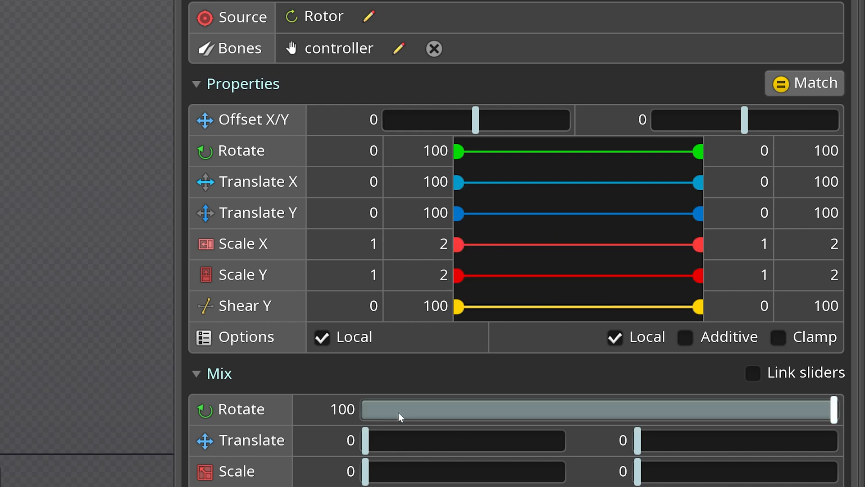
pyautogui.moveTo(701, 266)
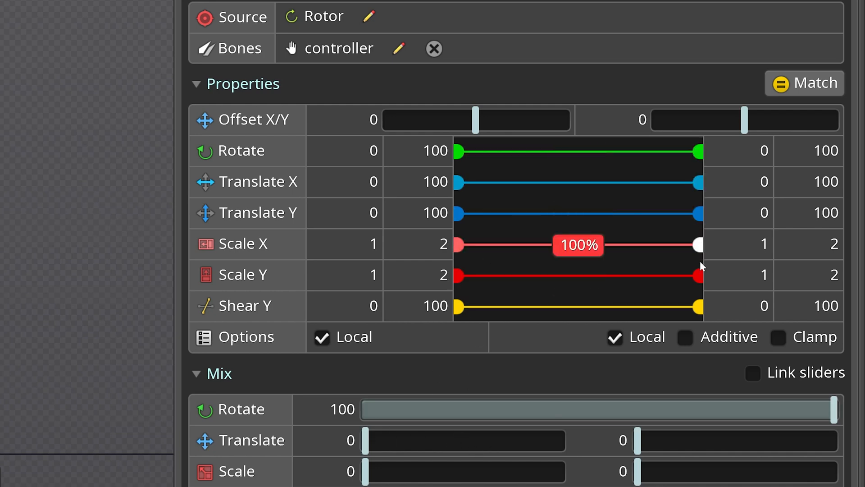
pyautogui.moveTo(697, 156)
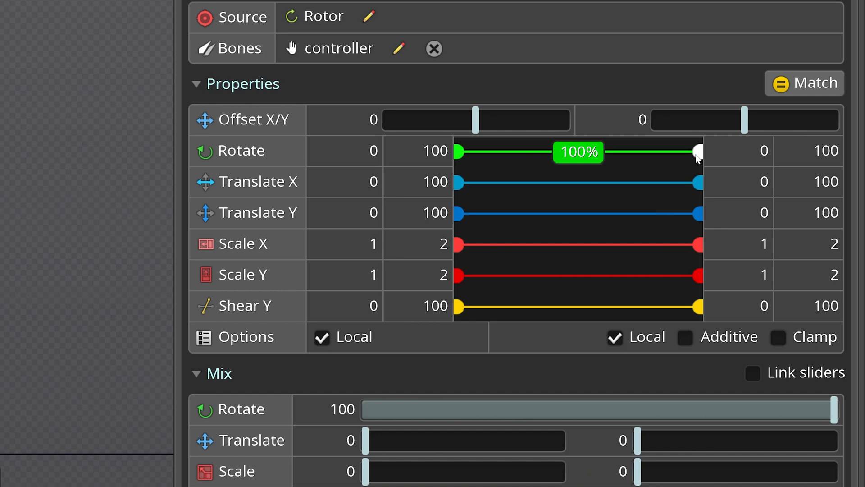
pyautogui.moveTo(702, 157)
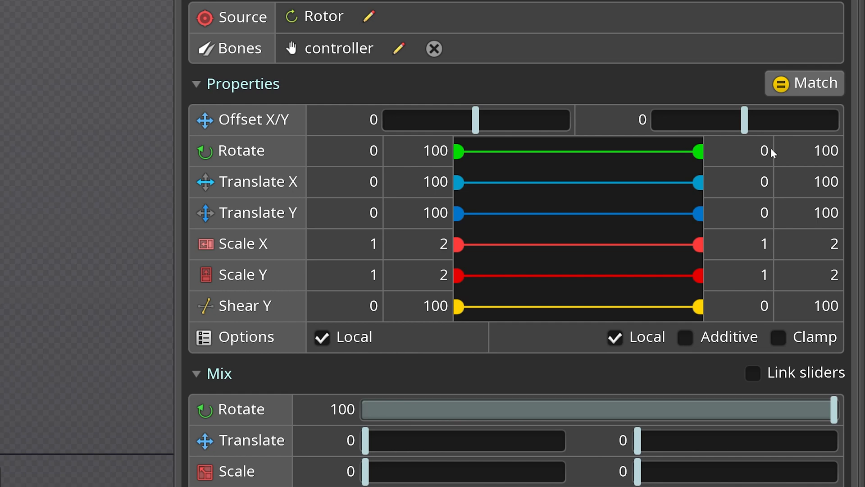
pyautogui.moveTo(698, 152)
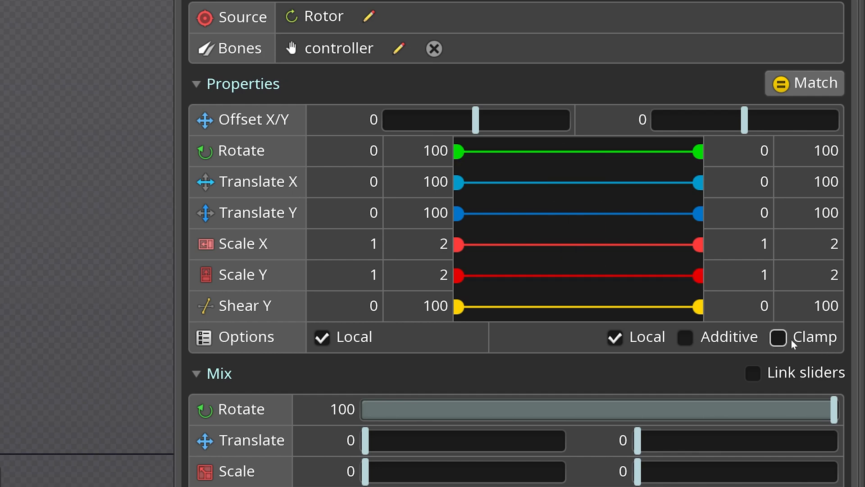
# - Turn on clamping for the Rotor transform constraint and select the Rim2 bone
pyautogui.click(778, 337)
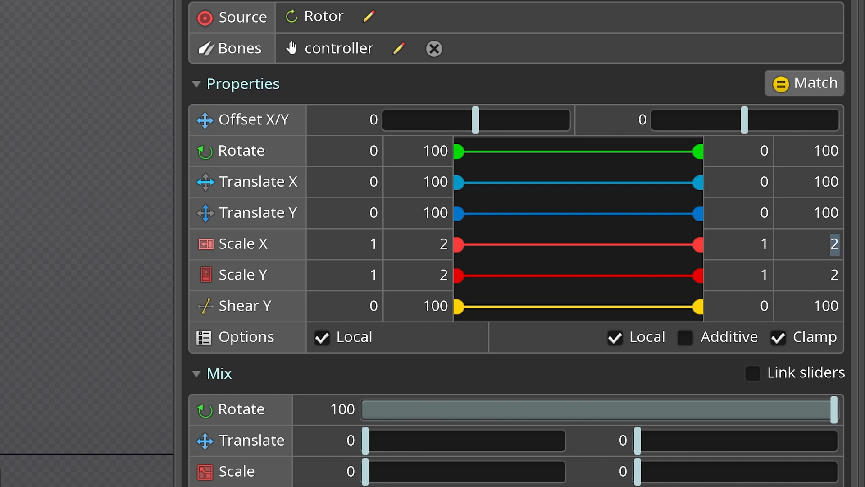
pyautogui.click(830, 244)
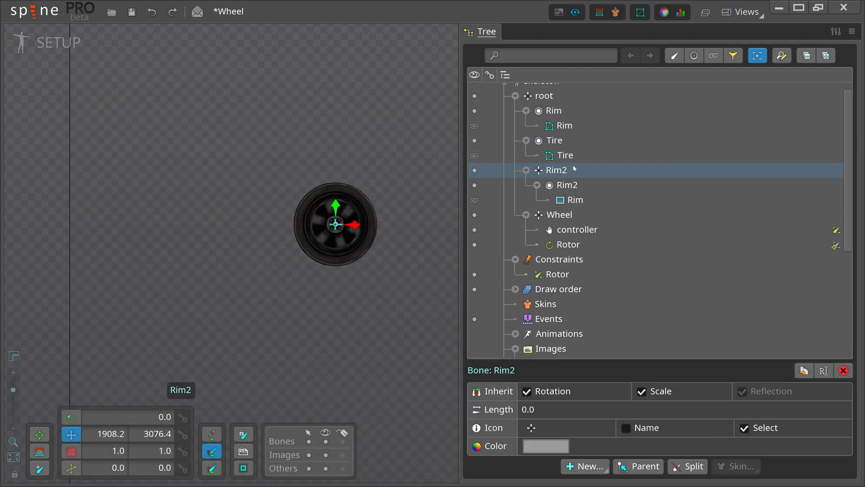
# - Create a new bone under root
pyautogui.click(584, 466)
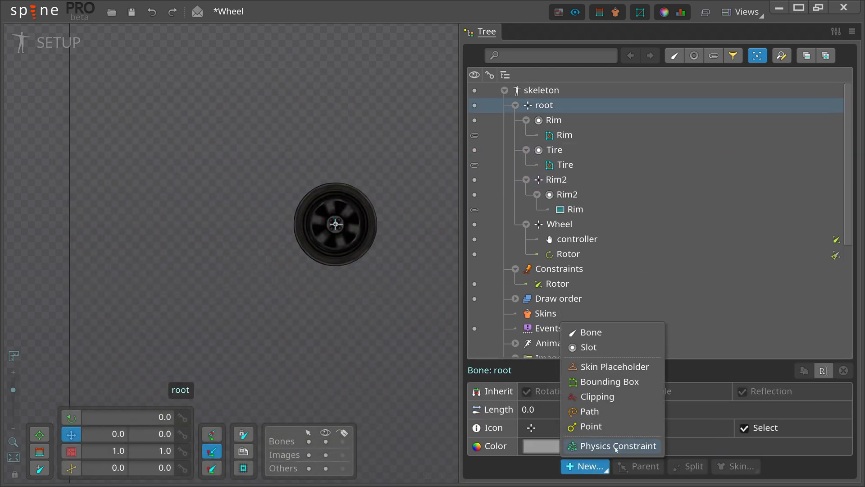
pyautogui.click(591, 331)
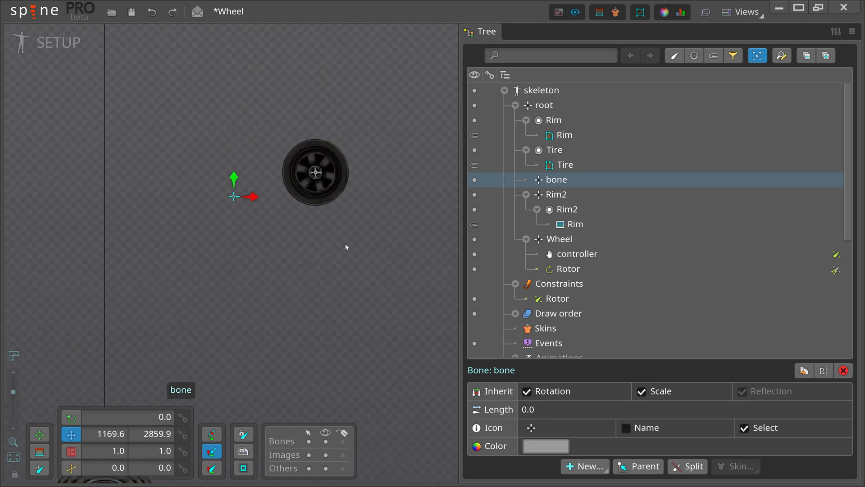
# - Start a new transform constraint on the Rim2 bone
pyautogui.click(556, 194)
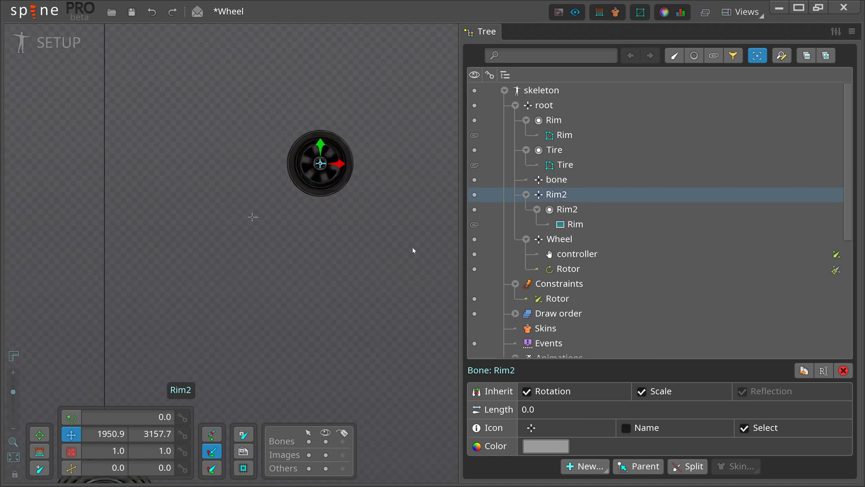
pyautogui.click(624, 446)
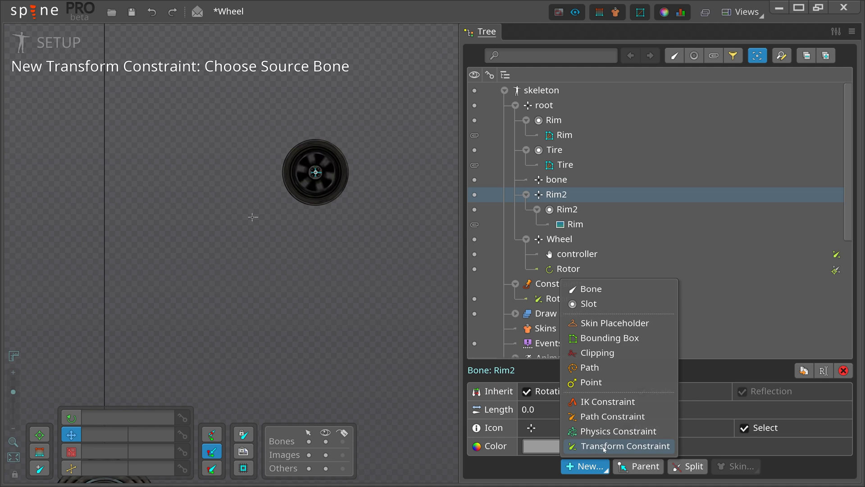
pyautogui.click(624, 446)
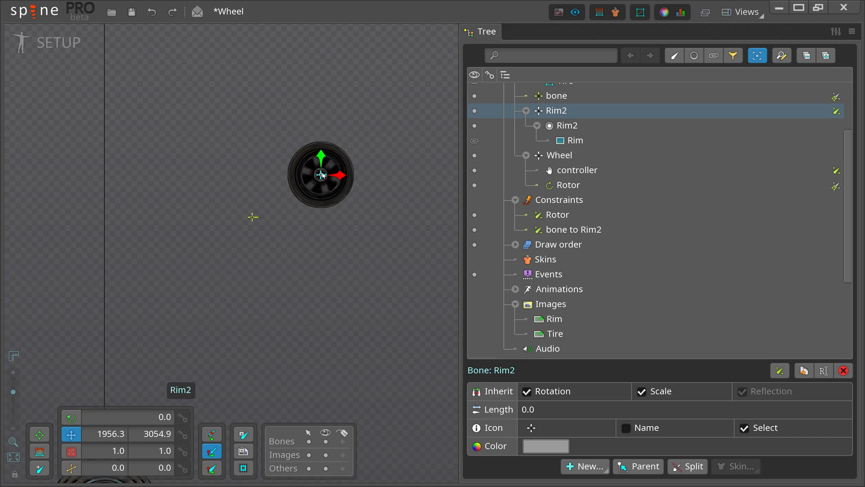
# - Select the bone to Rim2 constraint and review its Translate X to Rotate mapping
pyautogui.click(574, 229)
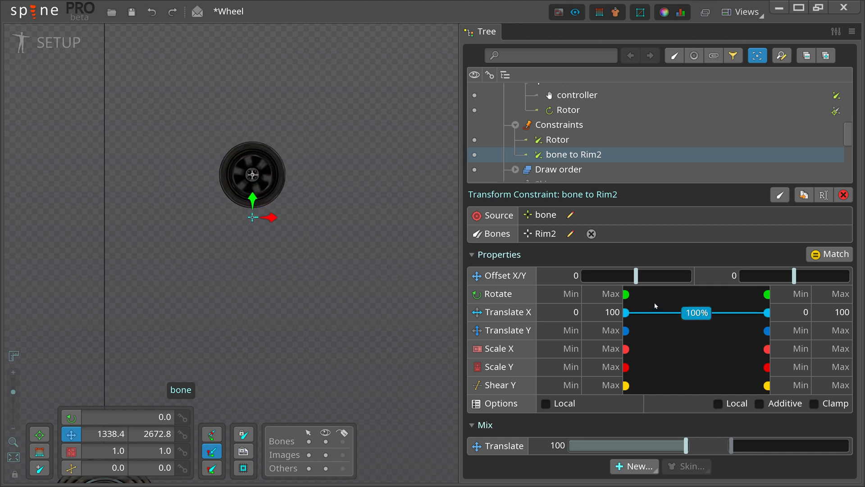
pyautogui.scroll(-3)
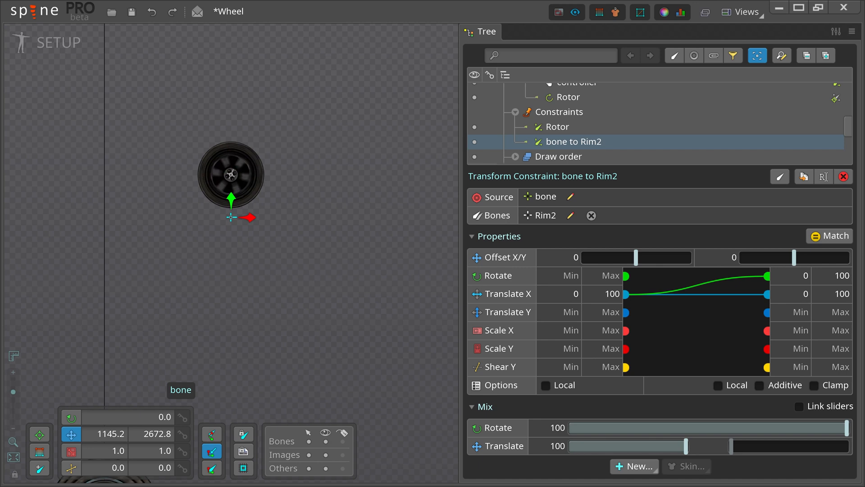
# - Load the spineboy-pro project in place of the Wheel project
pyautogui.click(805, 276)
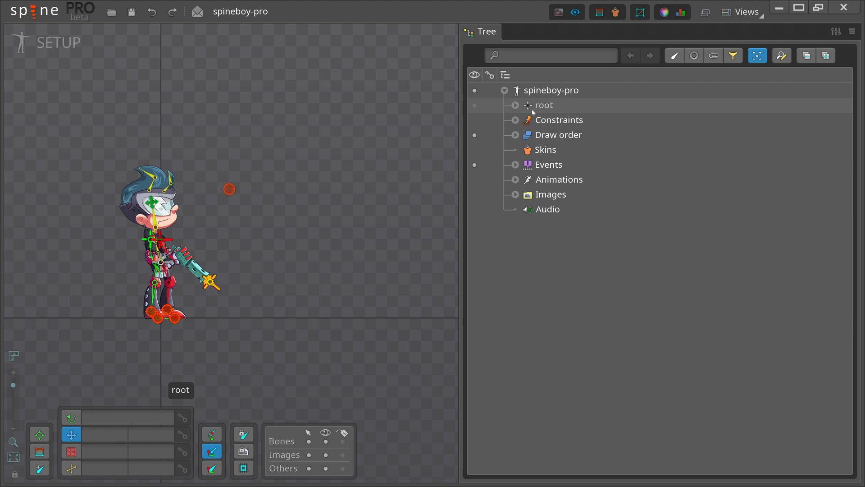
# - Expand root's bones and position the new bone above the character's head
pyautogui.click(514, 104)
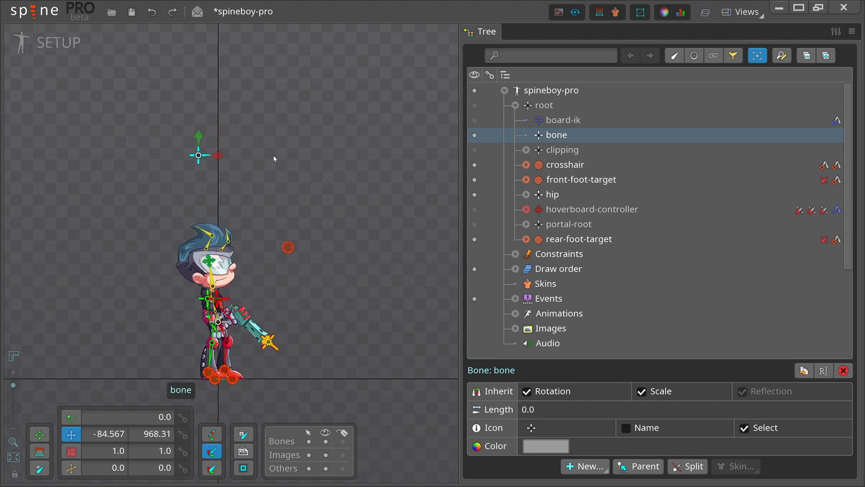
pyautogui.moveTo(198, 154); pyautogui.dragTo(264, 154)
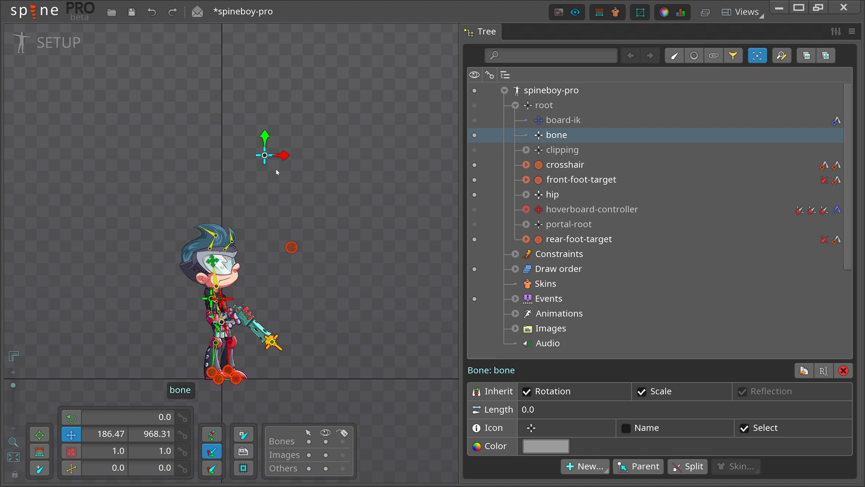
pyautogui.moveTo(265, 154); pyautogui.dragTo(182, 154)
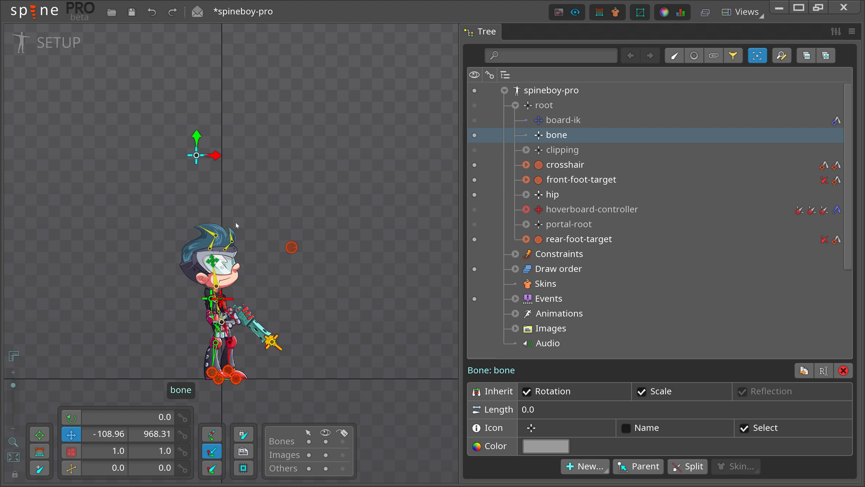
pyautogui.moveTo(493, 149)
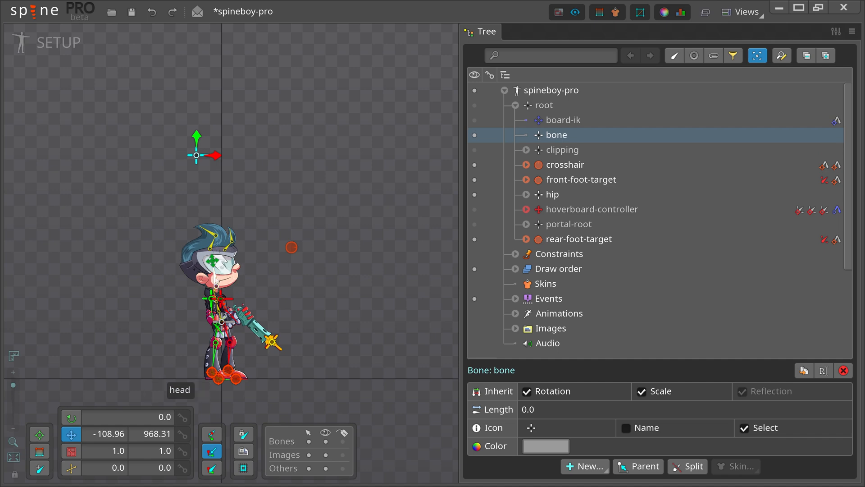
# - Add a transform constraint named 'bone to head' on the head bone
pyautogui.click(585, 466)
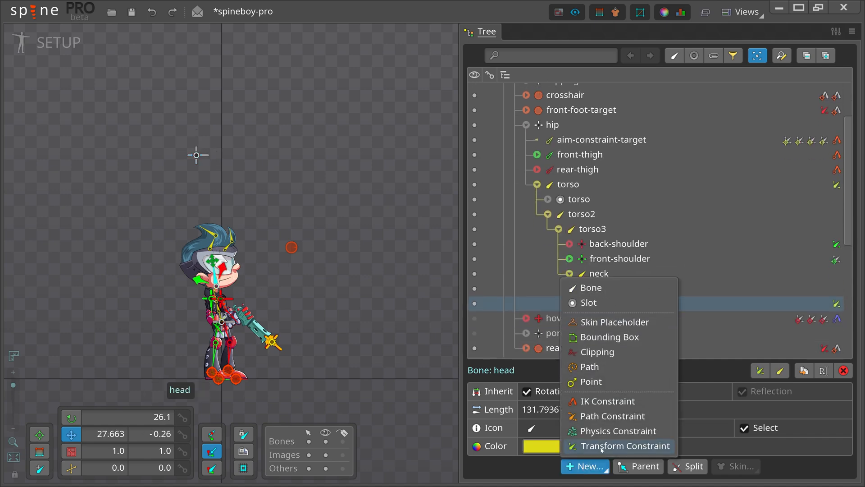
pyautogui.click(626, 445)
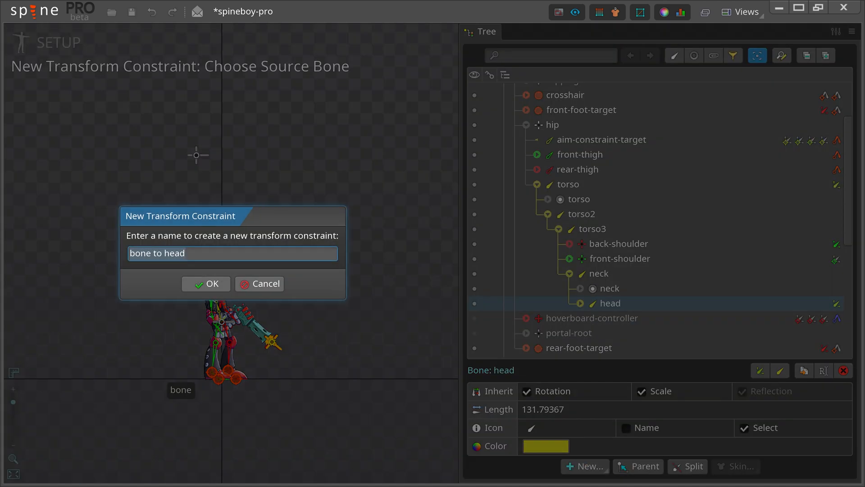
pyautogui.click(205, 283)
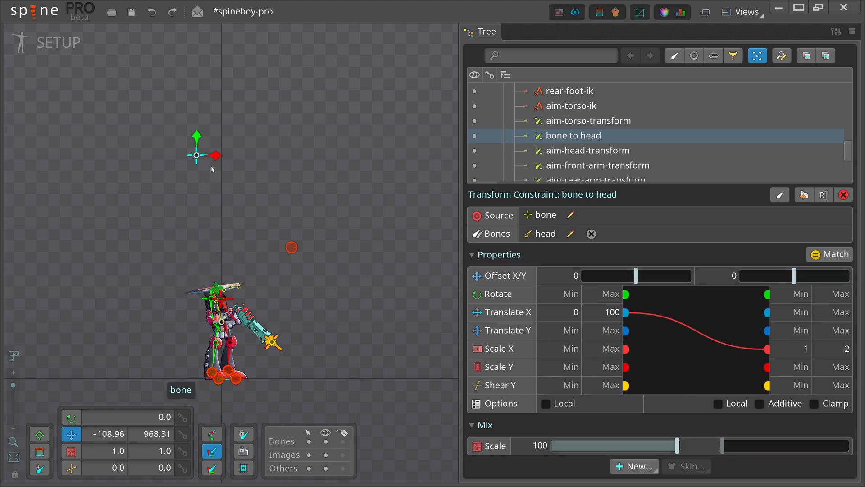
# - Move the bone right to stretch the head via the Scale Y output
pyautogui.moveTo(195, 154); pyautogui.dragTo(225, 154)
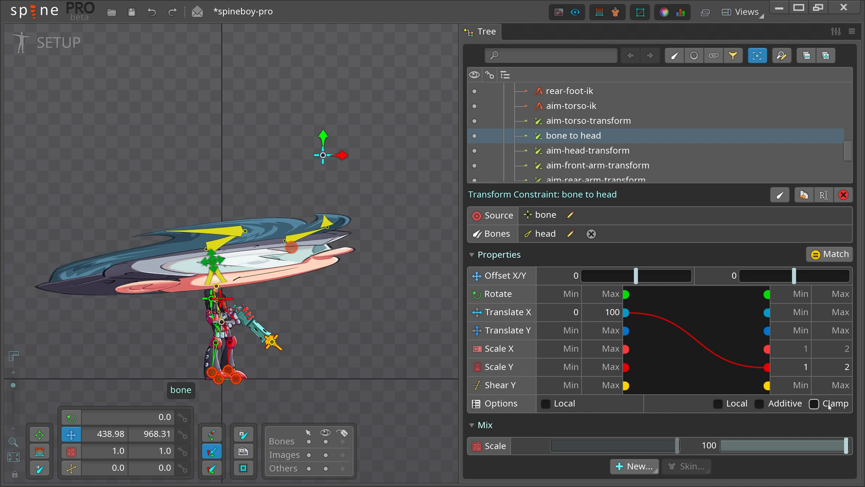
# - Enable Clamp on bone to head and drag the bone left to test the -1 to 1 Y scale
pyautogui.click(815, 403)
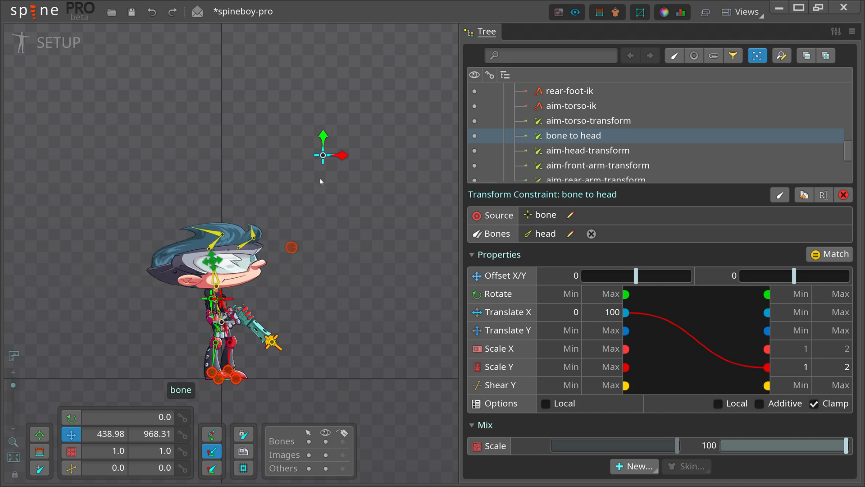
pyautogui.moveTo(322, 154); pyautogui.dragTo(249, 154)
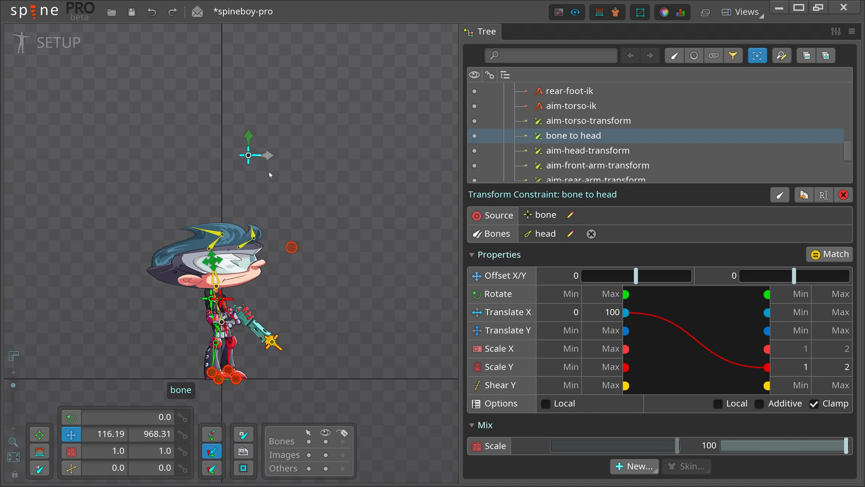
pyautogui.moveTo(249, 154); pyautogui.dragTo(208, 154)
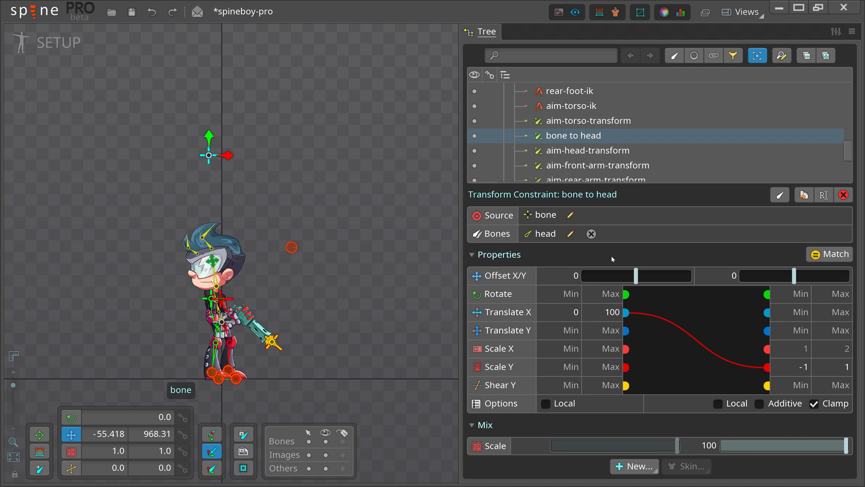
# - Drag the bone back and forth across zero to check the instant head flip
pyautogui.moveTo(208, 155); pyautogui.dragTo(252, 155)
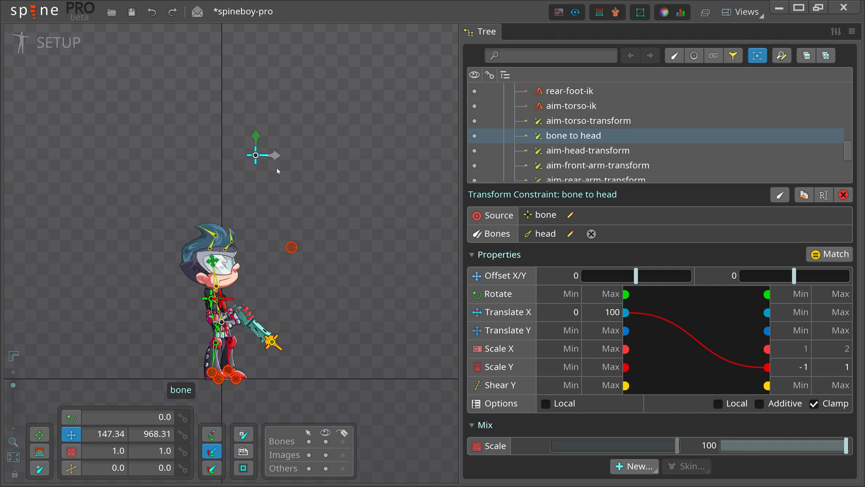
pyautogui.moveTo(255, 155); pyautogui.dragTo(241, 155)
pyautogui.write('0.001')
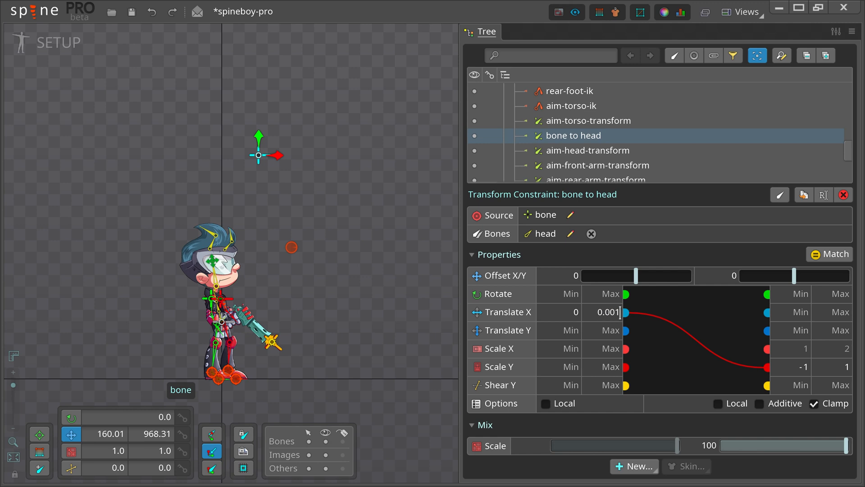
pyautogui.moveTo(258, 154); pyautogui.dragTo(225, 155)
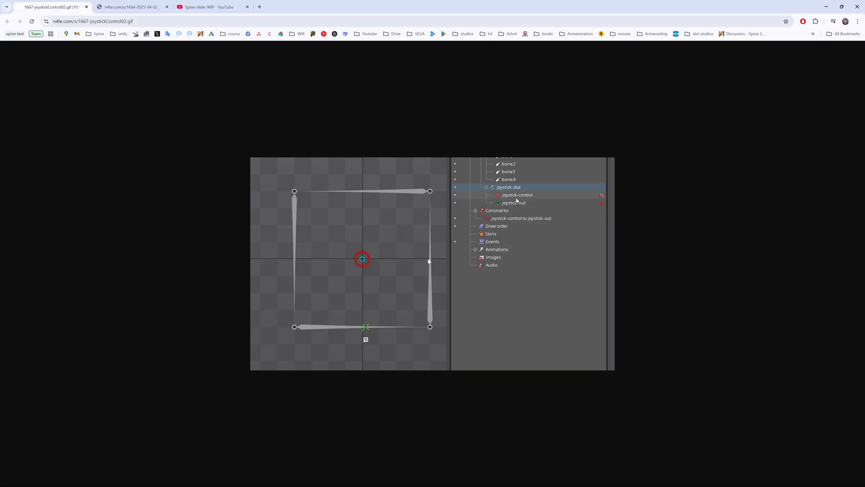
# - Zoom into the joystick-control GIF page, then switch to the mp4 example clip
pyautogui.click(513, 203)
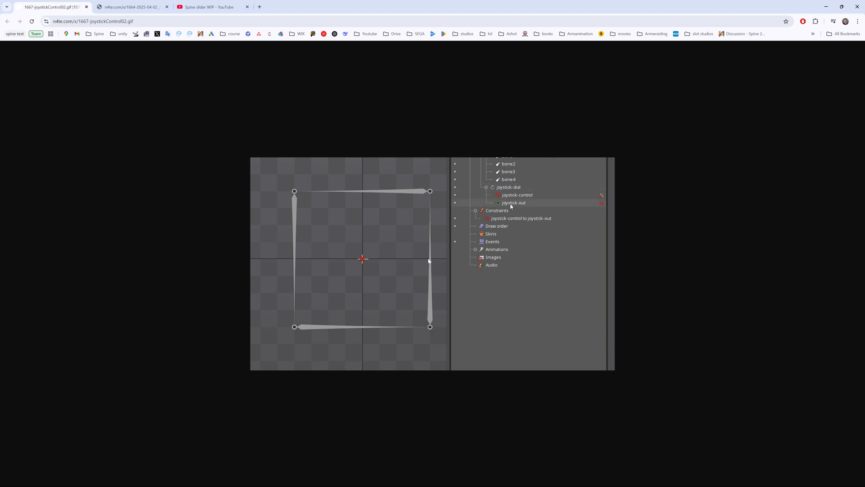
pyautogui.click(517, 195)
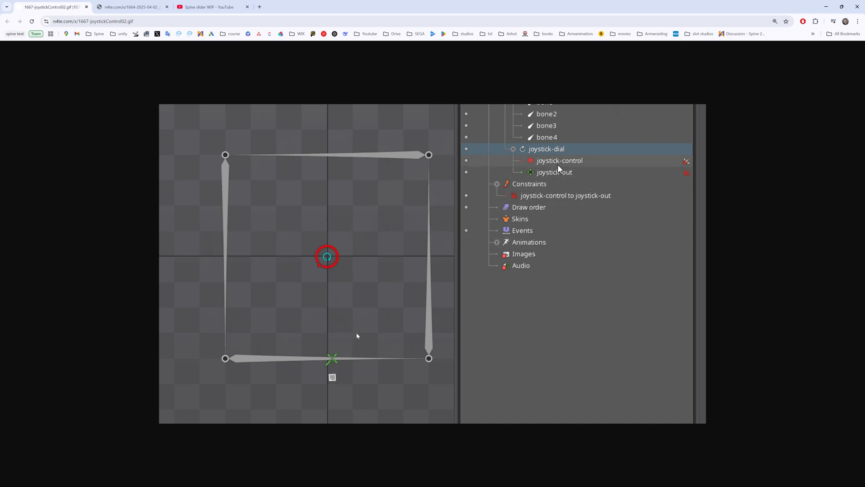
pyautogui.click(554, 172)
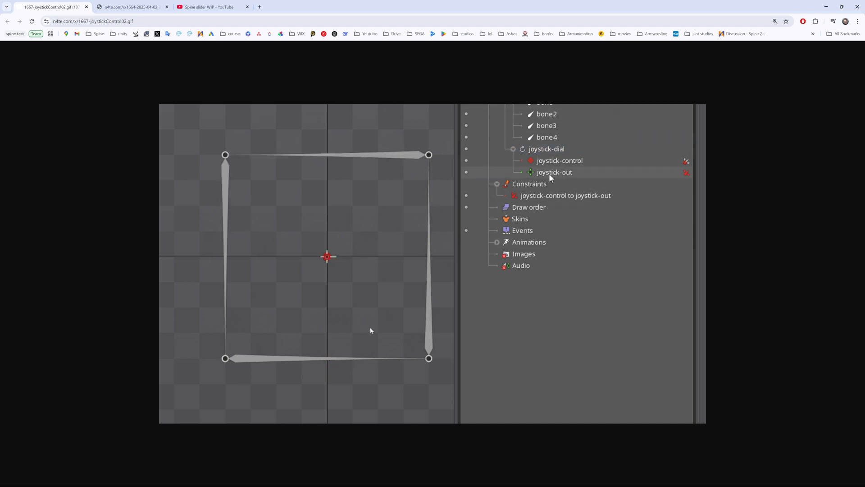
pyautogui.click(546, 148)
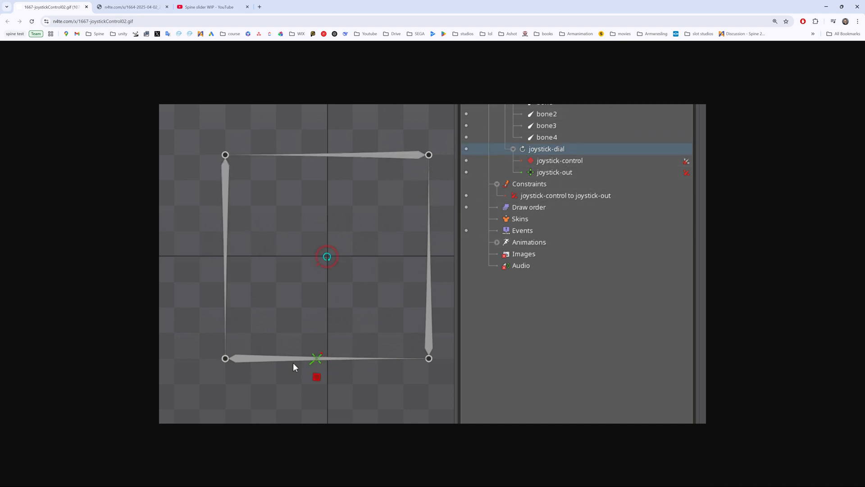
pyautogui.click(317, 357)
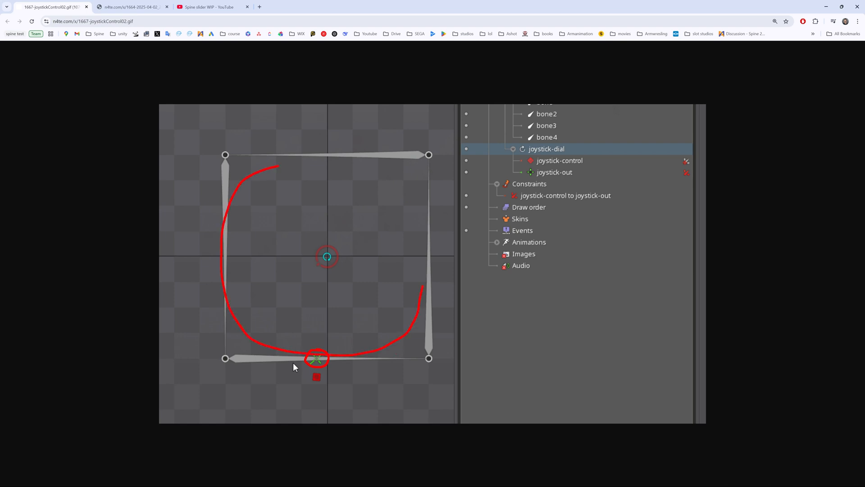
pyautogui.click(559, 160)
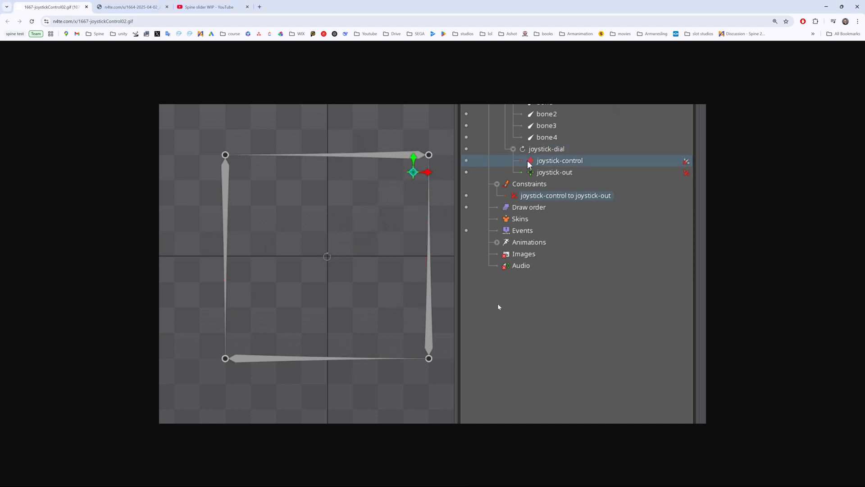
pyautogui.click(546, 149)
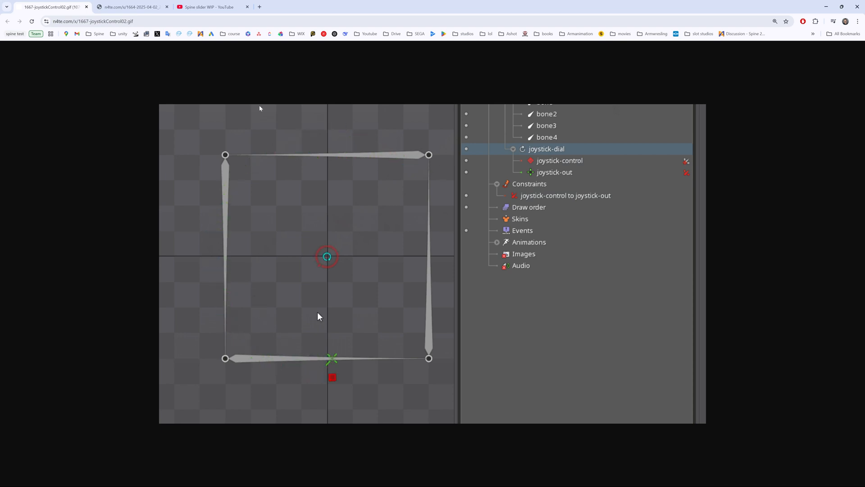
pyautogui.click(130, 7)
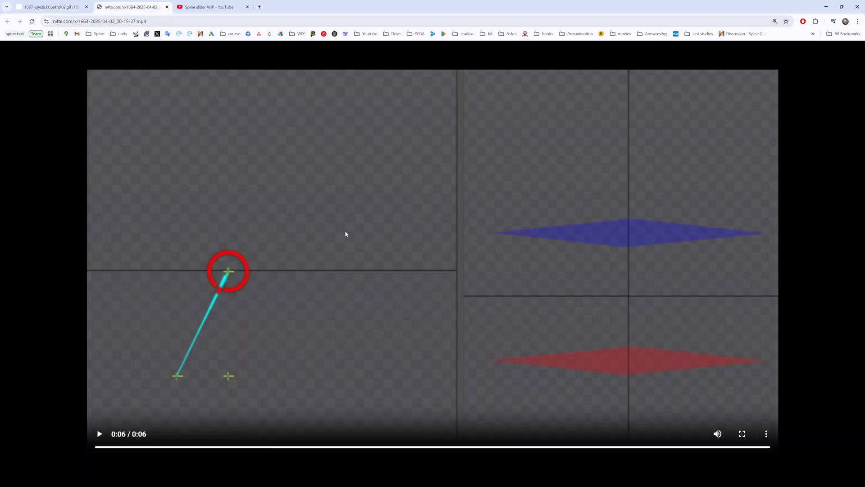
# - Replay the six-second bone-and-diamonds example clip
pyautogui.click(742, 433)
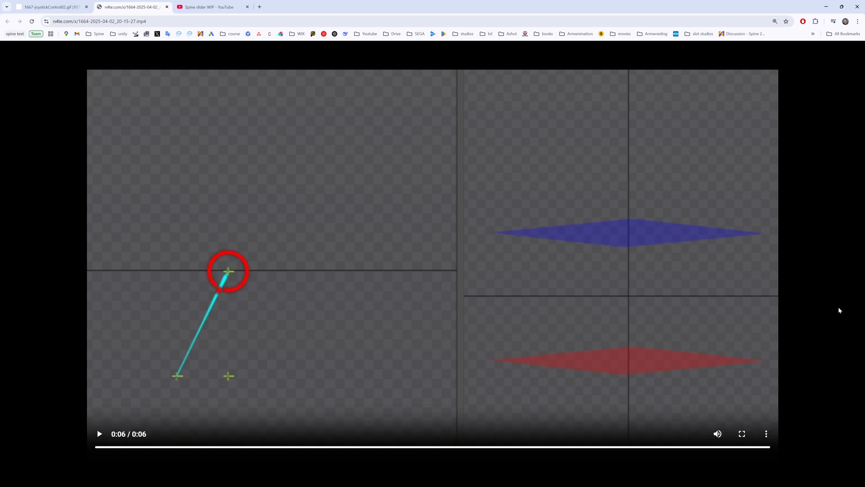
pyautogui.moveTo(861, 310)
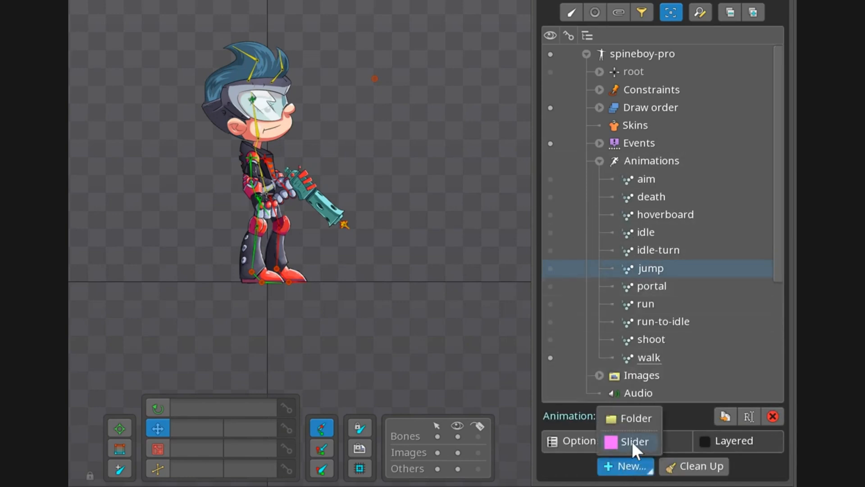
# - Add a new Slider entry under the skeleton's Animations list
pyautogui.click(633, 441)
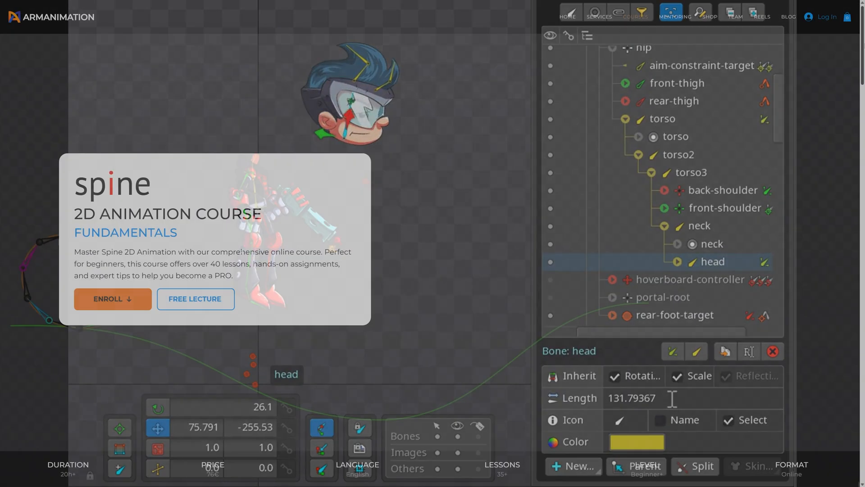
# - Scroll through the Spine course page, go into its Constraints assignments and its quiz
pyautogui.scroll(-3)
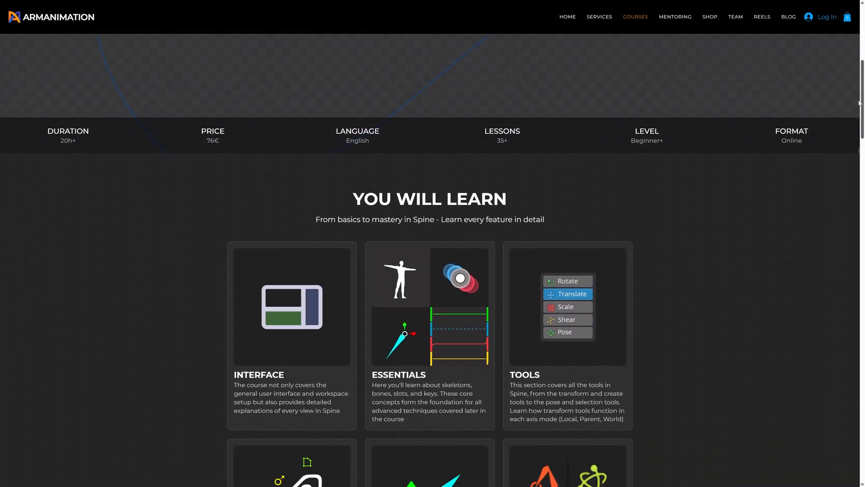
pyautogui.scroll(-3)
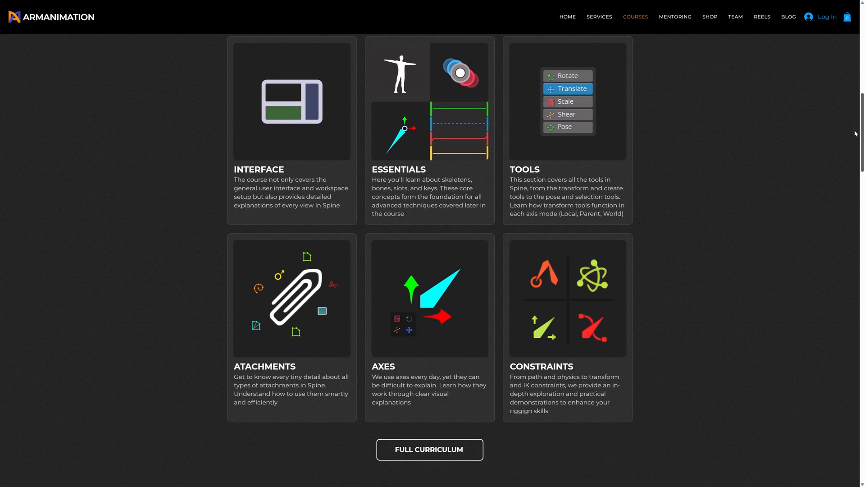
pyautogui.scroll(-3)
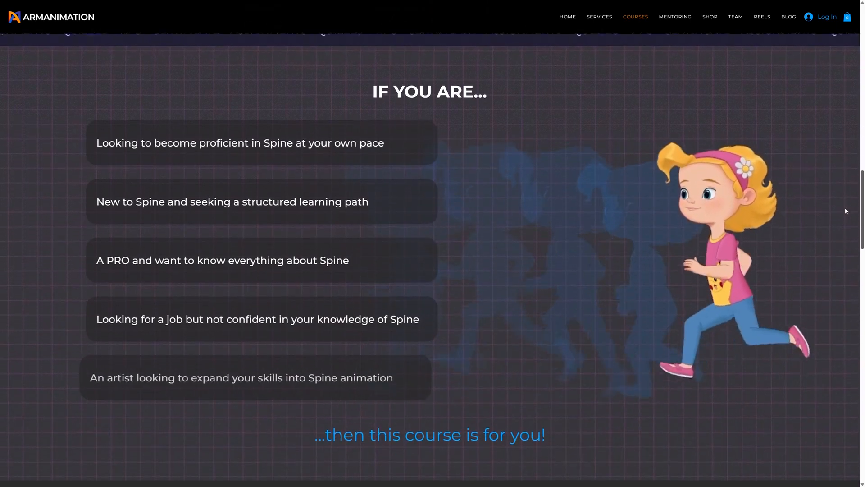
pyautogui.scroll(-3)
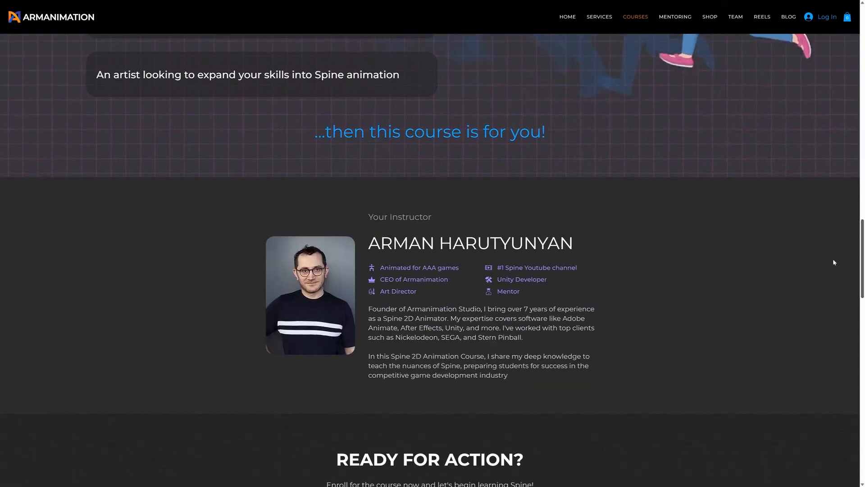
pyautogui.scroll(-3)
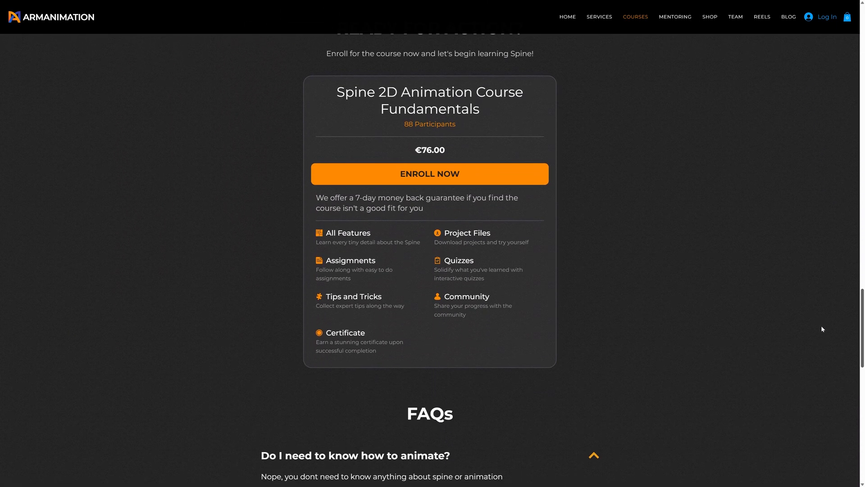
pyautogui.click(429, 173)
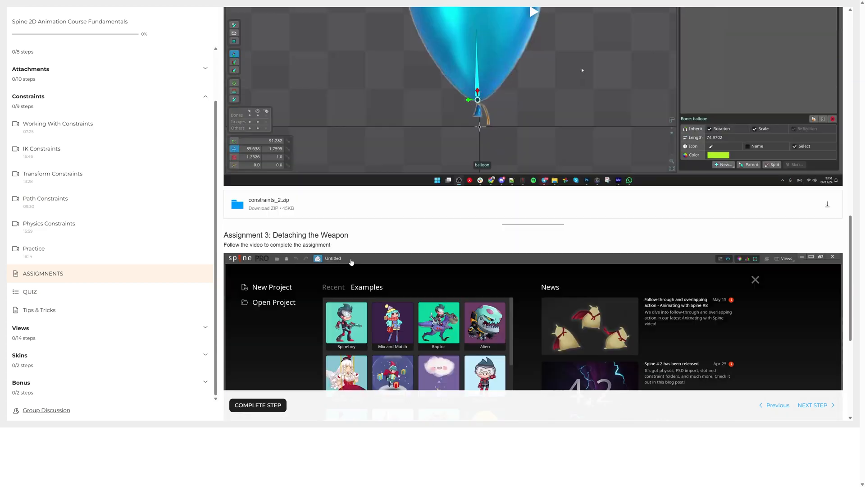
pyautogui.click(29, 291)
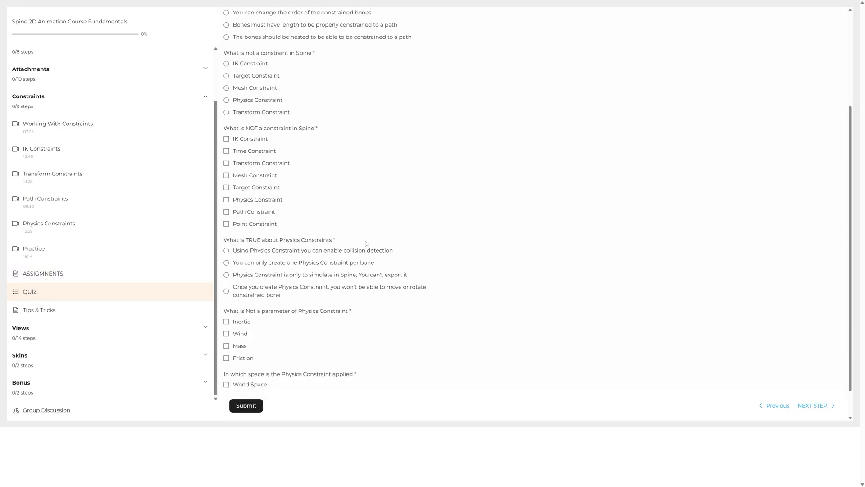